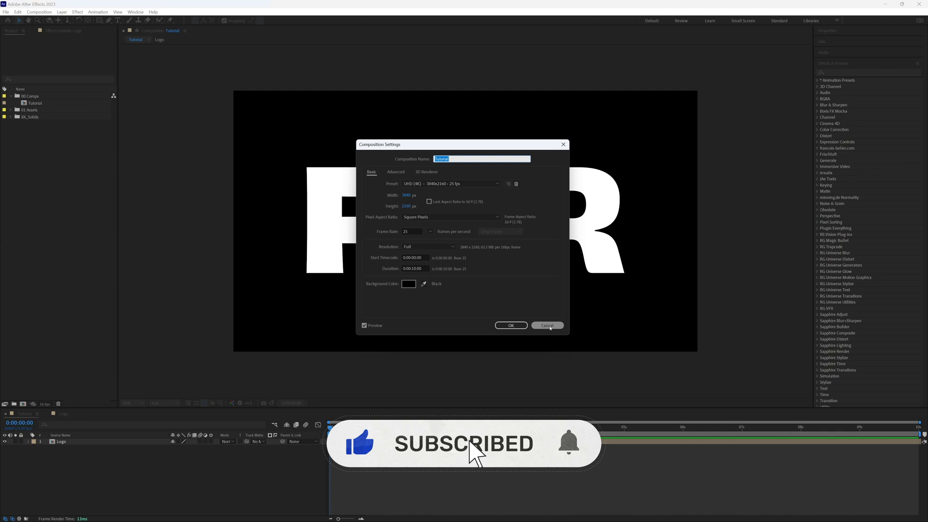
Cancel Composition Settings and look inside the Logo precomp with the FUR text.
{"action": "left_click", "coordinate": [546, 326]}
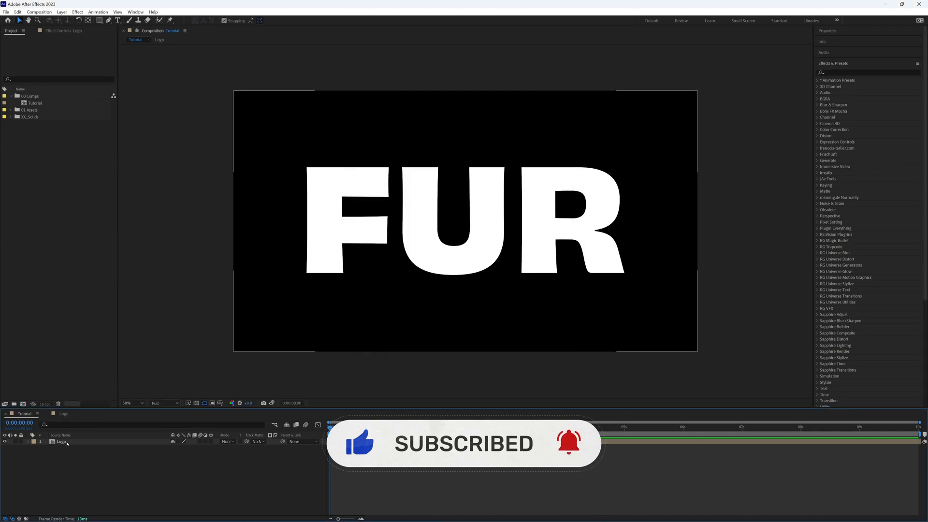
{"action": "left_click", "coordinate": [160, 39]}
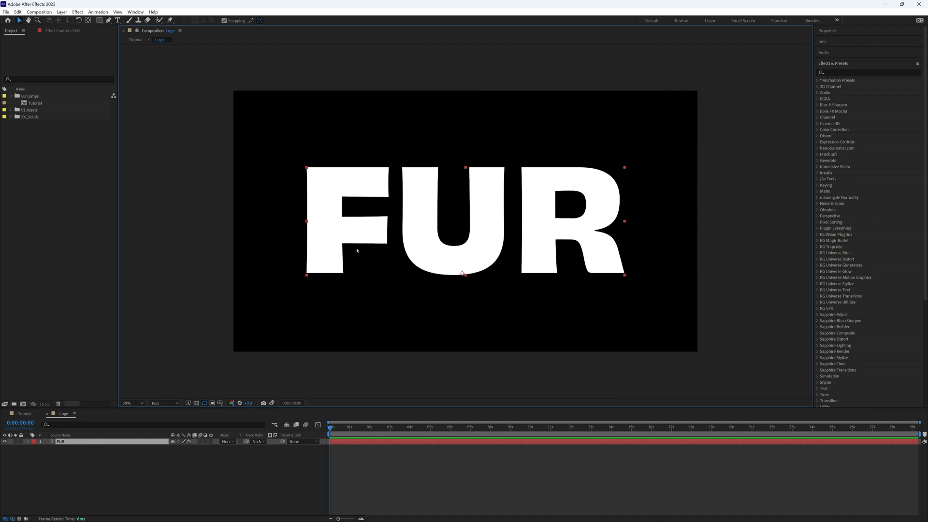
{"action": "mouse_move", "coordinate": [514, 221]}
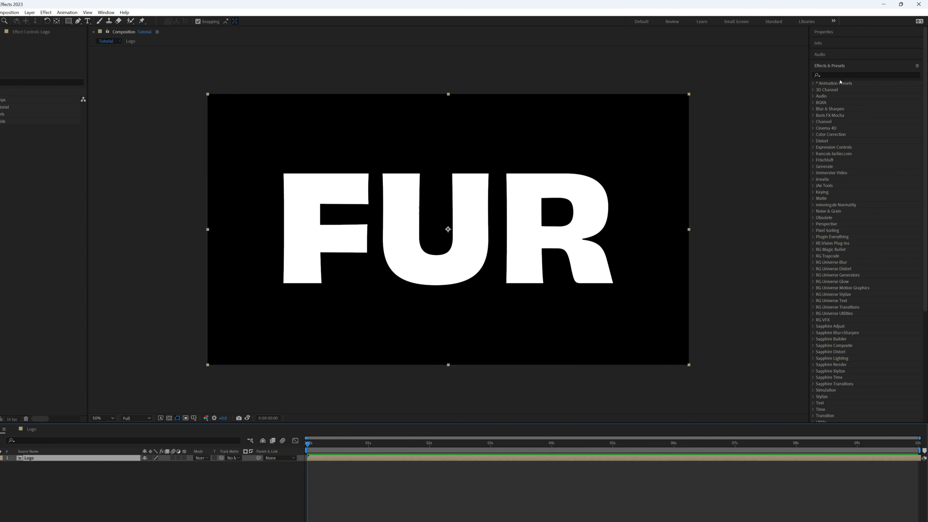
Apply CC Hair to the Logo layer with Length 350 and Weight 0.
{"action": "type", "text": "cc hair"}
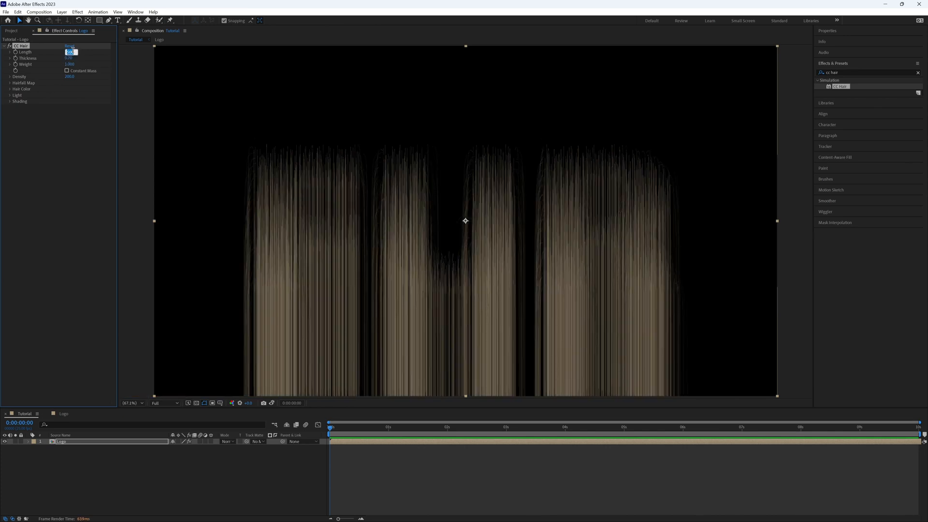
{"action": "type", "text": "350"}
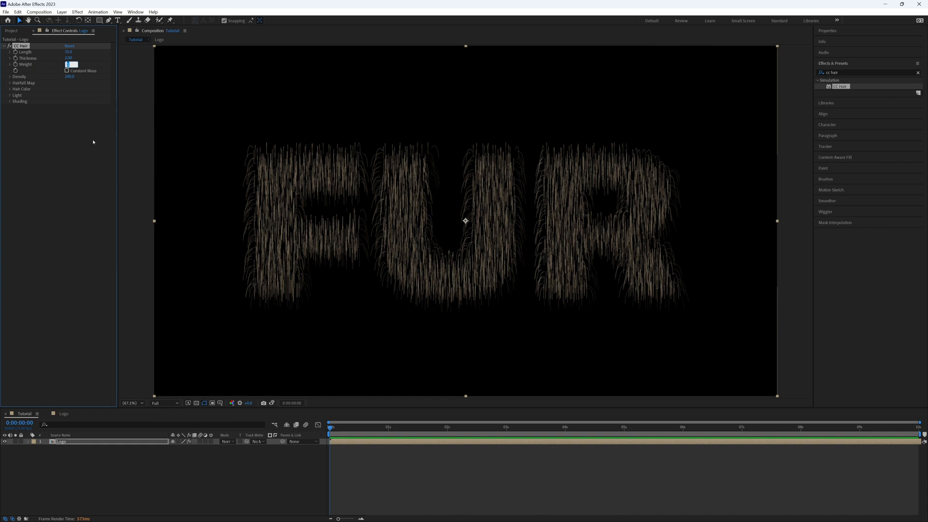
{"action": "type", "text": "000"}
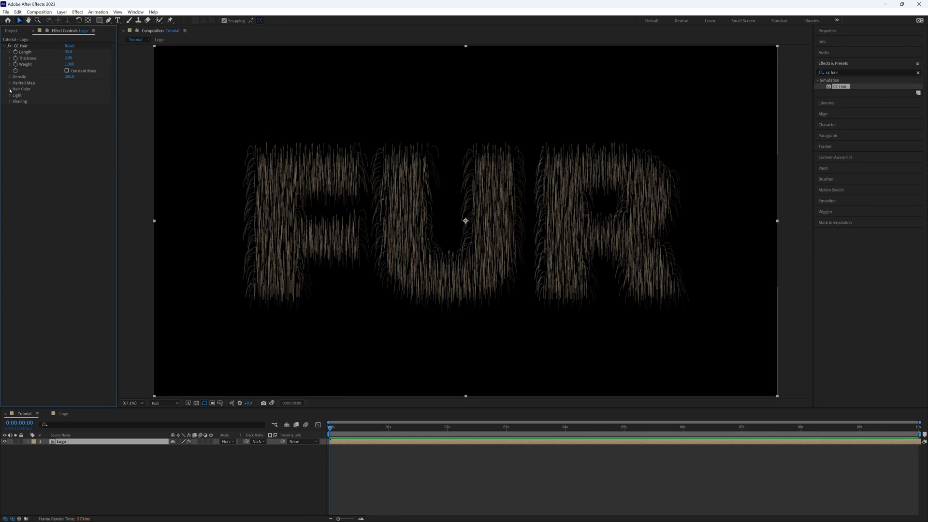
Set the CC Hair colour to orange, then raise Color Inheritance so strands follow the letters.
{"action": "left_click", "coordinate": [9, 89]}
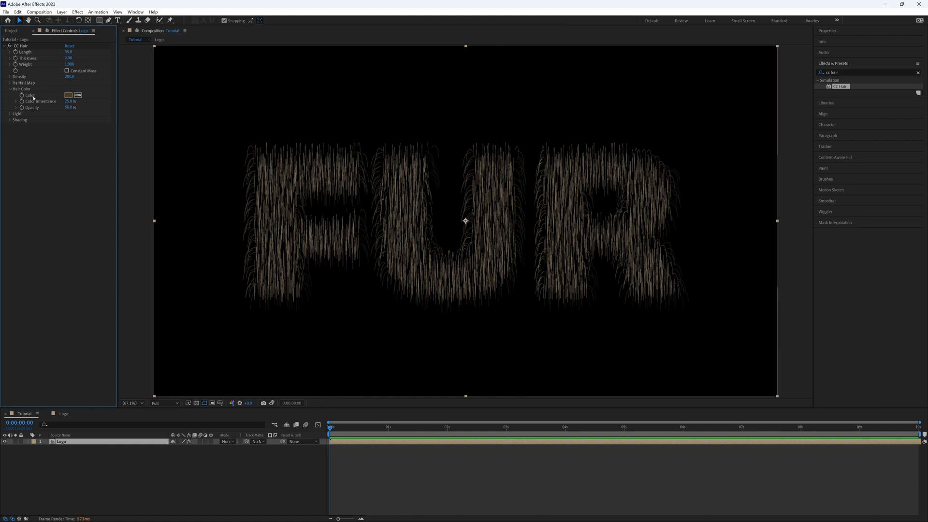
{"action": "left_click", "coordinate": [67, 95]}
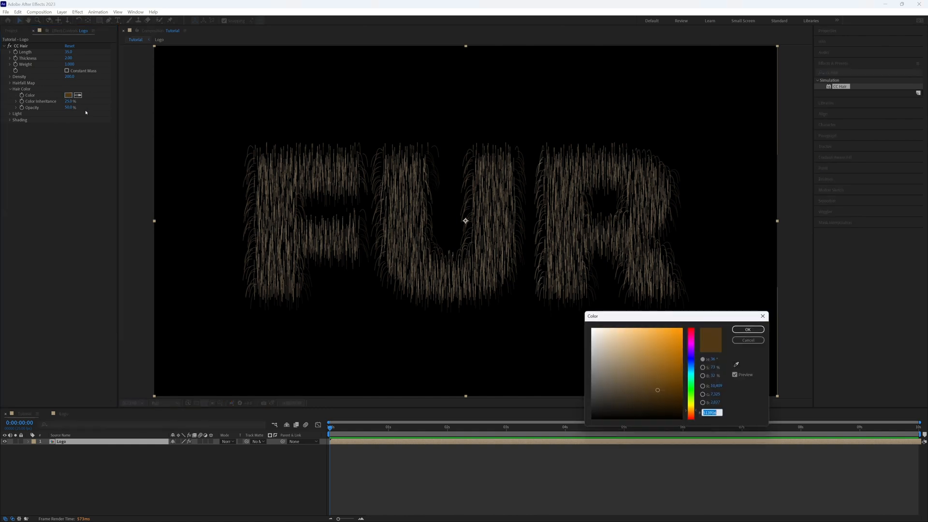
{"action": "left_click_drag", "start_coordinate": [671, 316], "coordinate": [355, 109]}
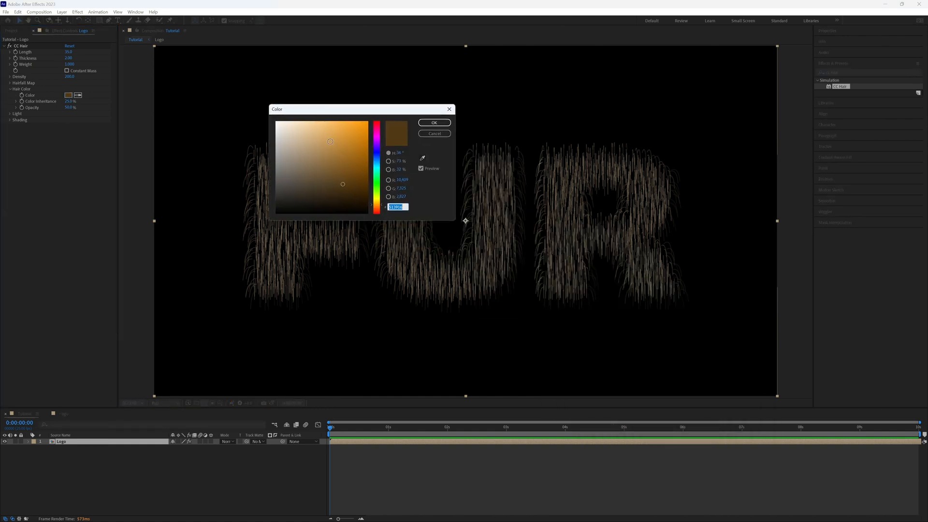
{"action": "left_click", "coordinate": [435, 123]}
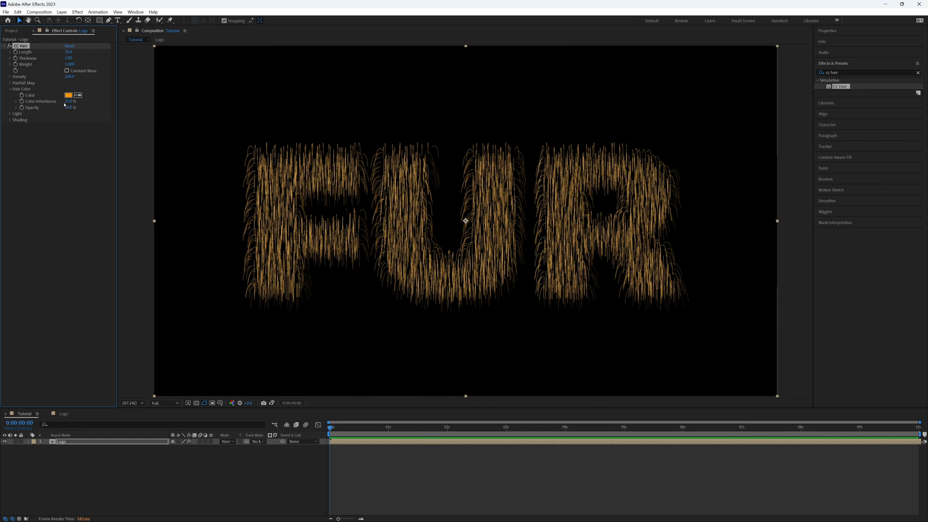
{"action": "left_click", "coordinate": [70, 102]}
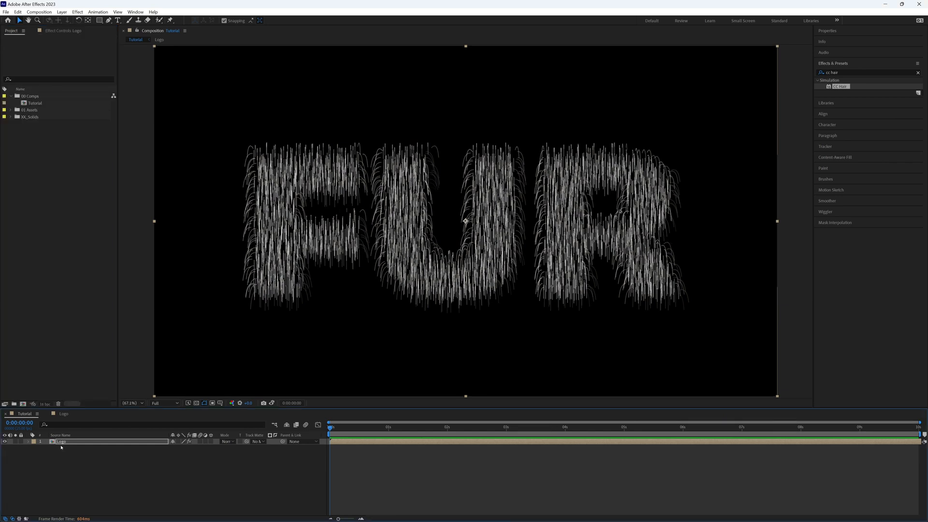
Add a Gradient Ramp to the FUR text in the Logo precomp and set its start colour.
{"action": "left_click", "coordinate": [158, 40]}
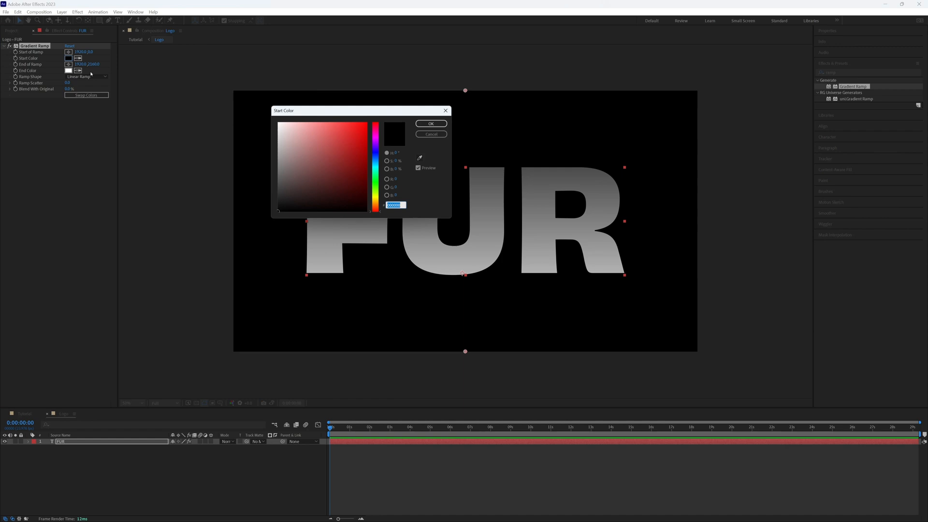
{"action": "left_click", "coordinate": [301, 126]}
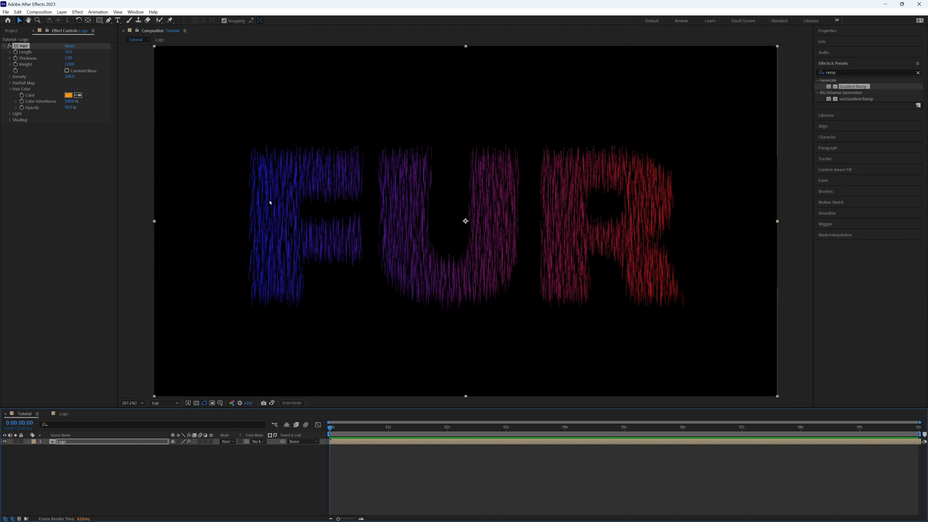
{"action": "mouse_move", "coordinate": [708, 207]}
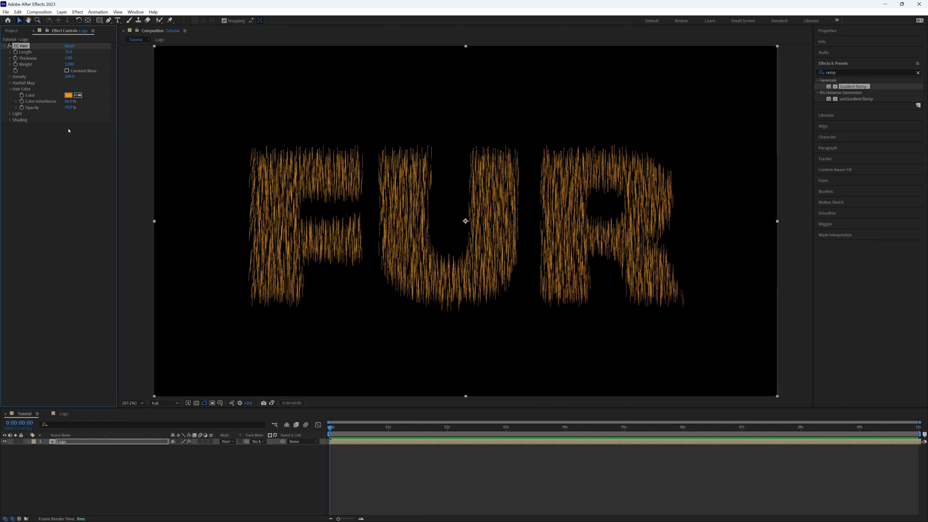
Set Color Inheritance to 100% and reveal the Hairfall Map settings for the Logo luminance map.
{"action": "left_click", "coordinate": [71, 102]}
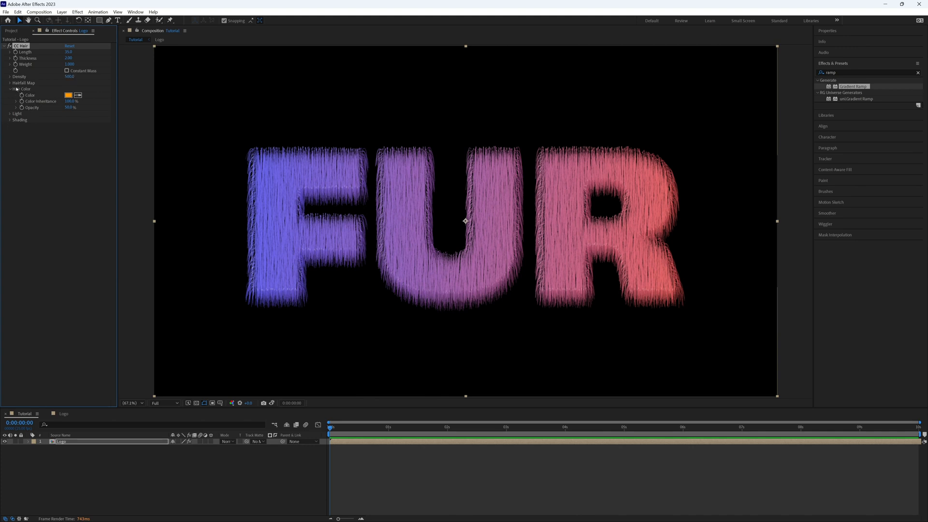
{"action": "left_click", "coordinate": [10, 84]}
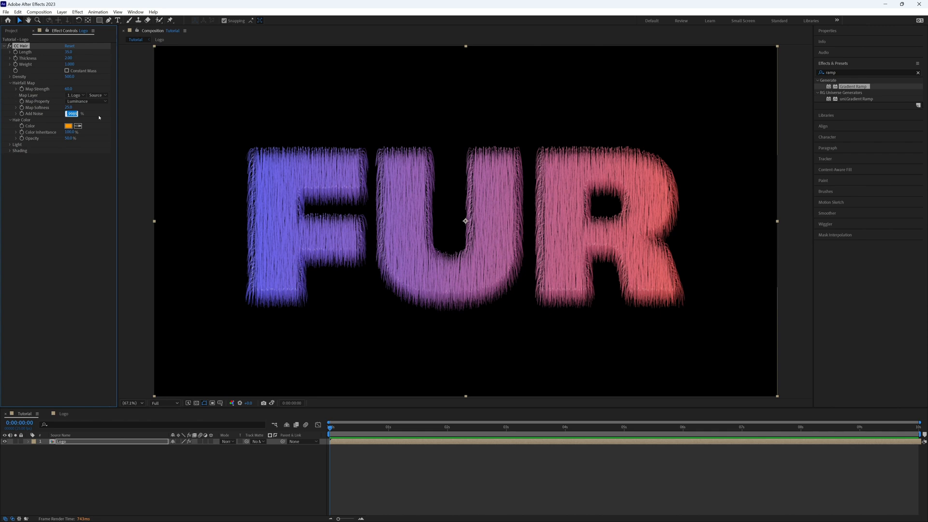
Set the Hairfall Map's Add Noise to 50%.
{"action": "type", "text": "50.0"}
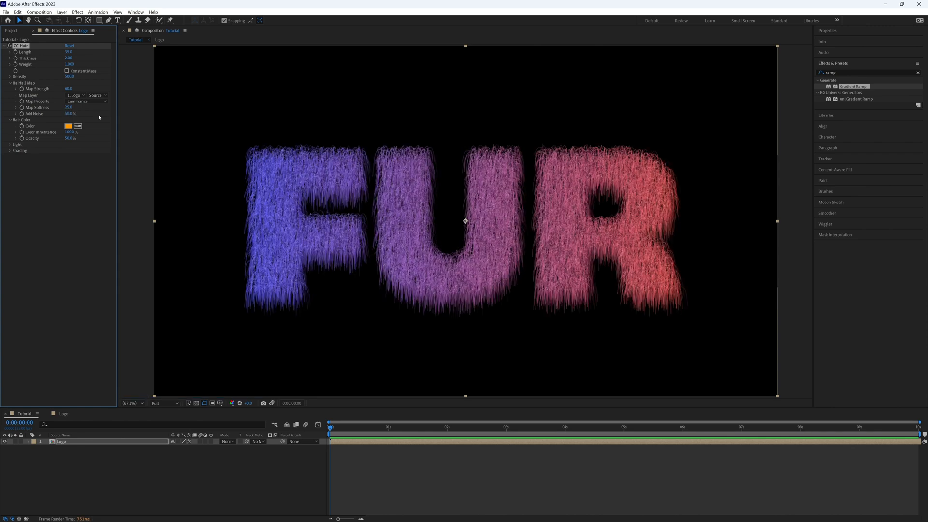
{"action": "left_click", "coordinate": [71, 114]}
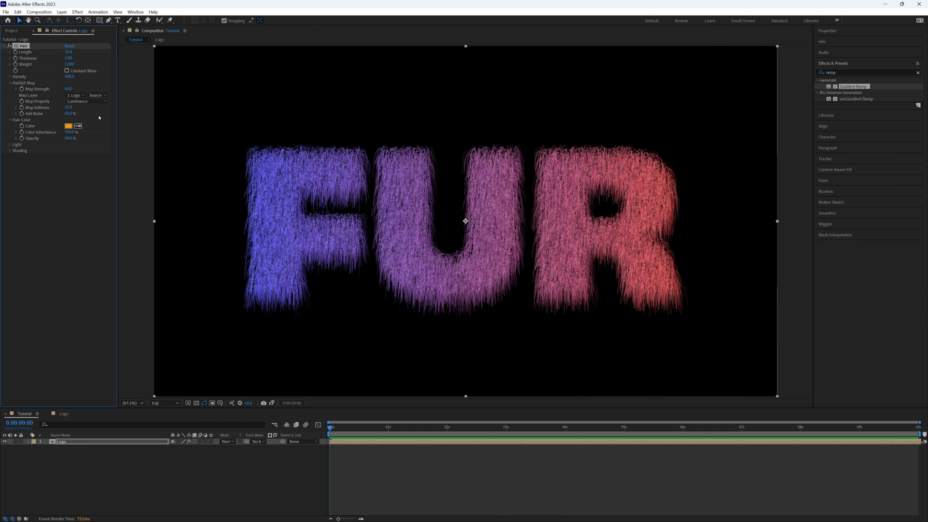
{"action": "mouse_move", "coordinate": [35, 64]}
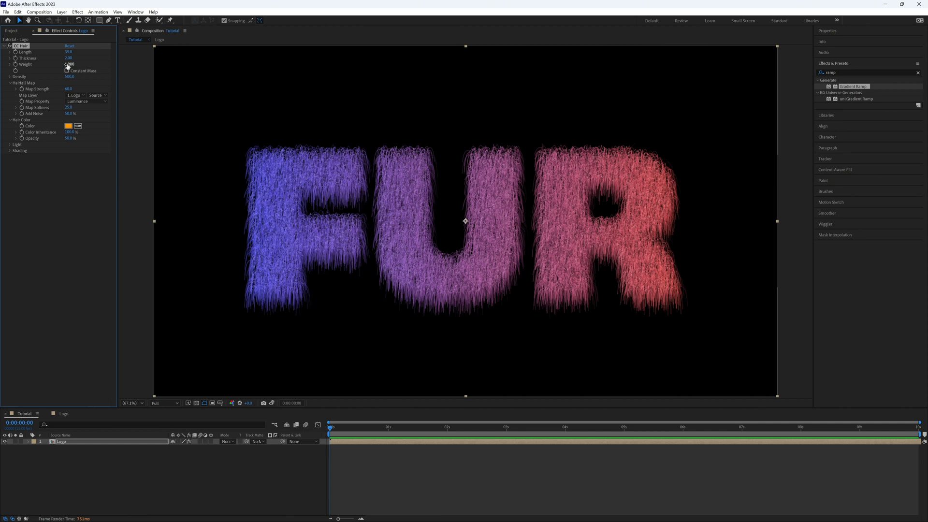
Set CC Hair Density 1000, Weight 0.200 and shorten the strand Length.
{"action": "double_click", "coordinate": [69, 77]}
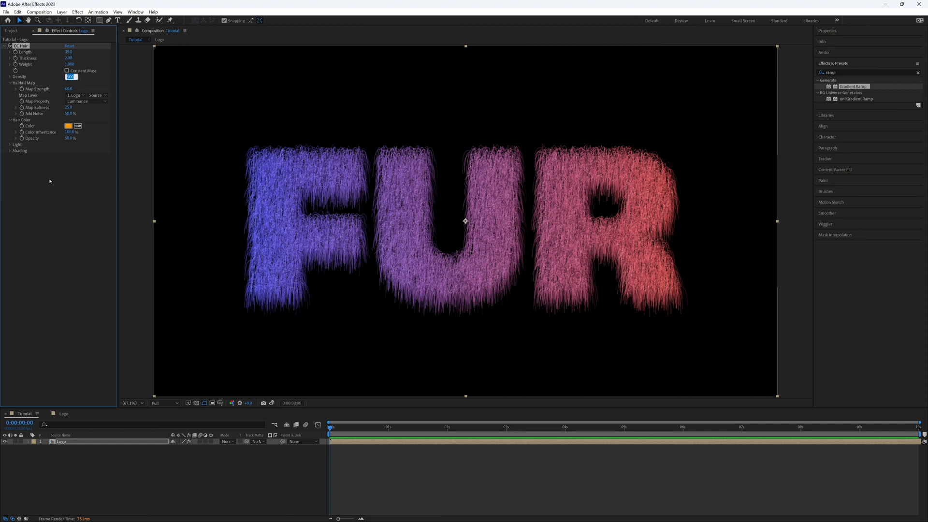
{"action": "type", "text": "1000.0"}
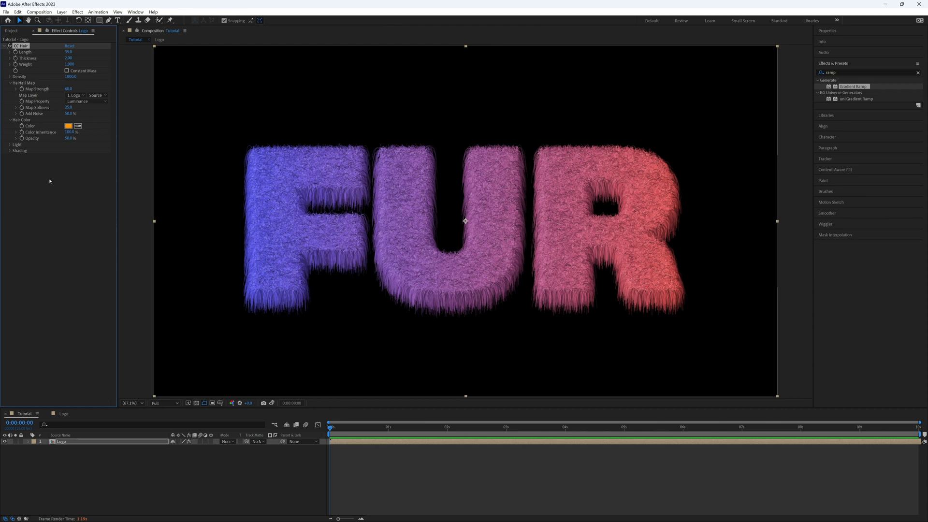
{"action": "mouse_move", "coordinate": [279, 294]}
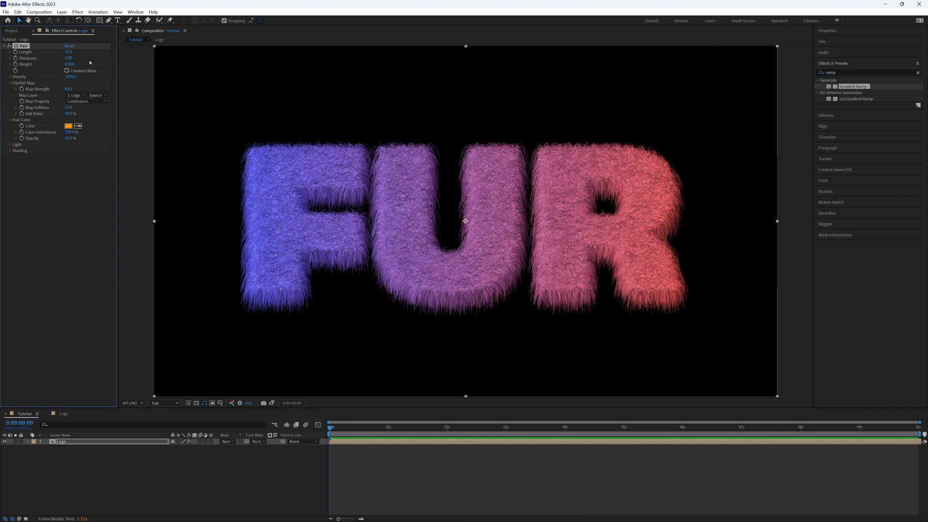
{"action": "double_click", "coordinate": [70, 63]}
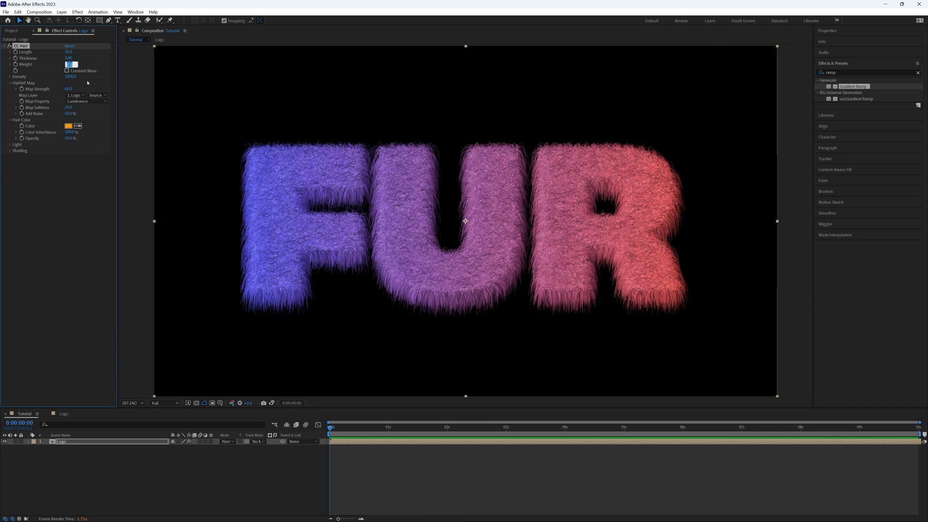
{"action": "type", "text": "0.200"}
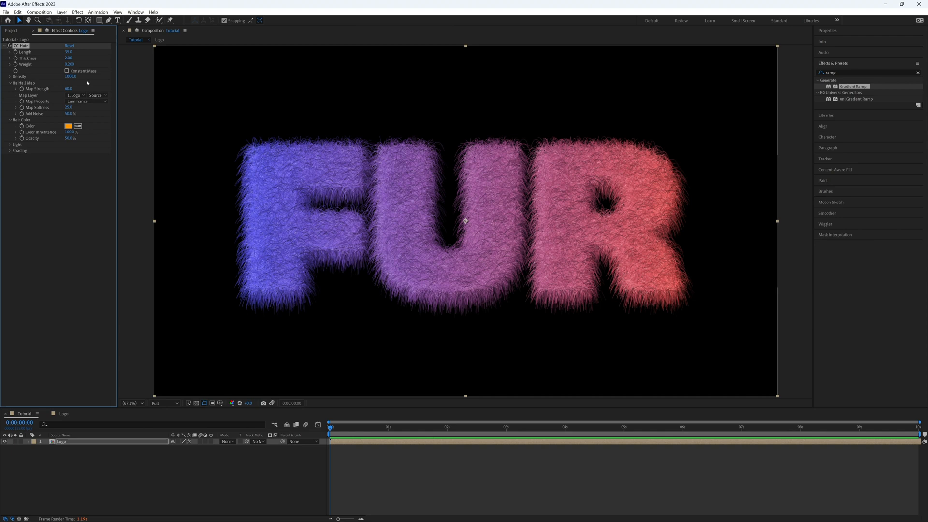
{"action": "double_click", "coordinate": [69, 58]}
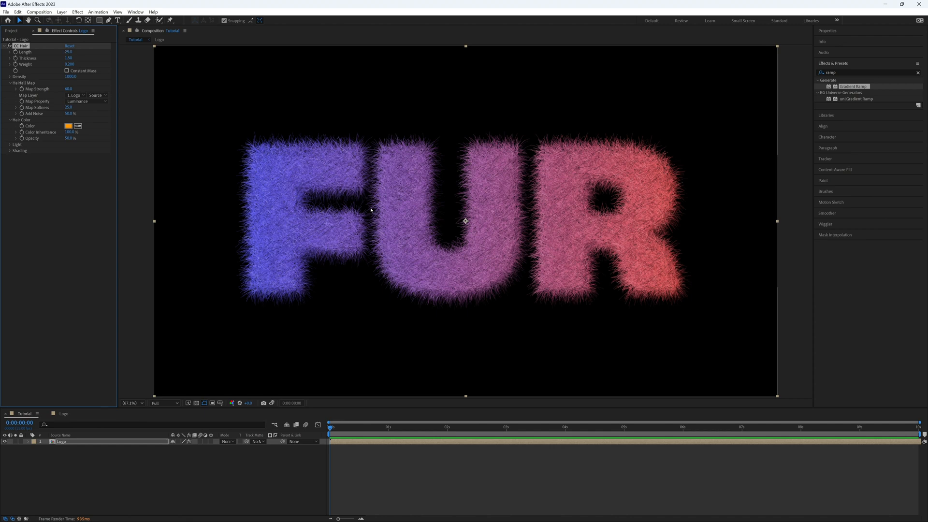
{"action": "mouse_move", "coordinate": [284, 366]}
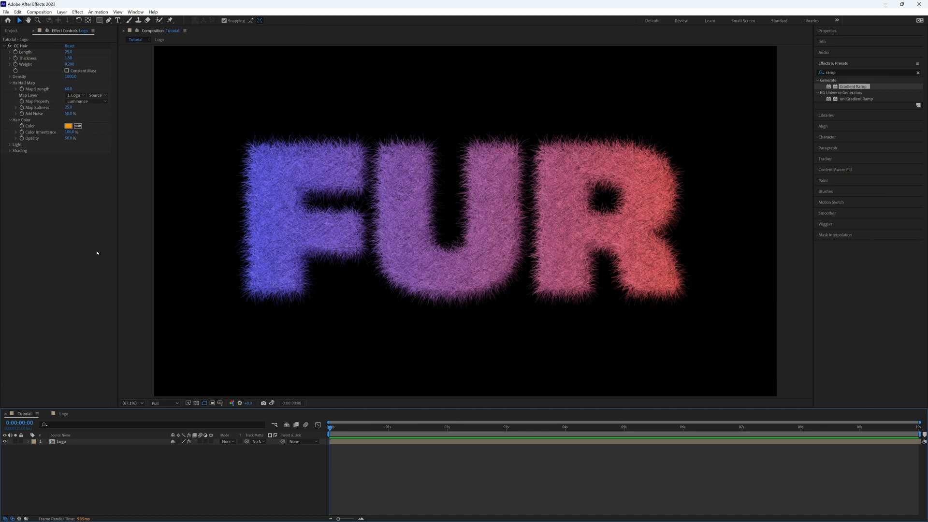
{"action": "mouse_move", "coordinate": [32, 100]}
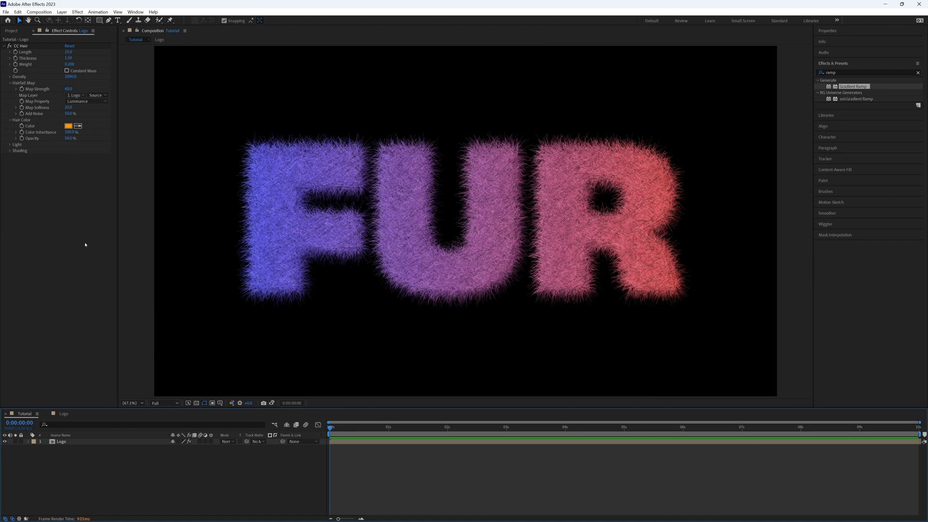
{"action": "mouse_move", "coordinate": [117, 456]}
{"action": "type", "text": "Map"}
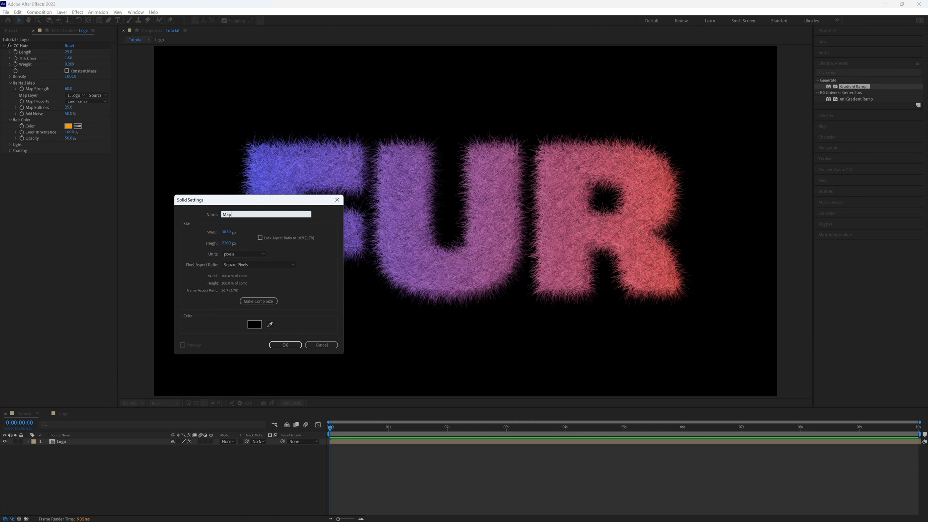
Choose a colour for the new Map solid layer.
{"action": "left_click", "coordinate": [284, 344]}
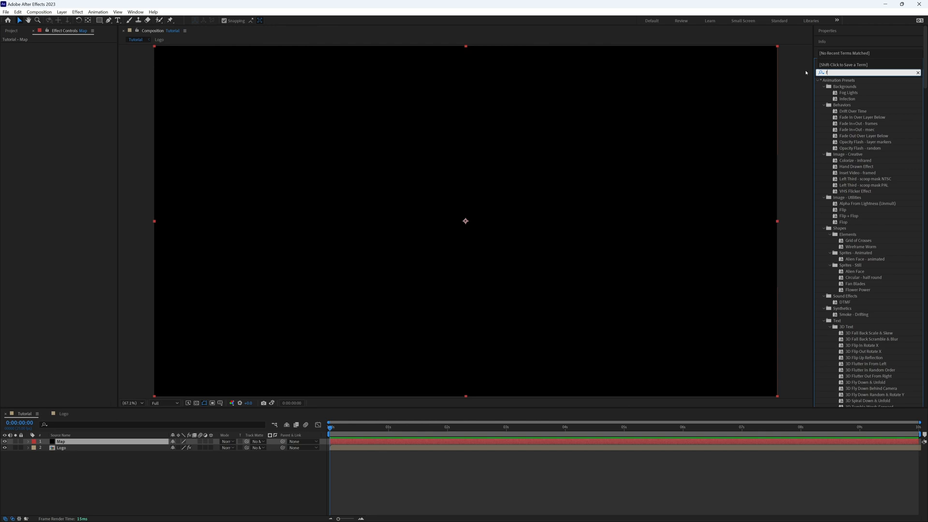
Apply Fractal Noise to the Map layer and drive its Evolution with a time expression.
{"action": "type", "text": "racta"}
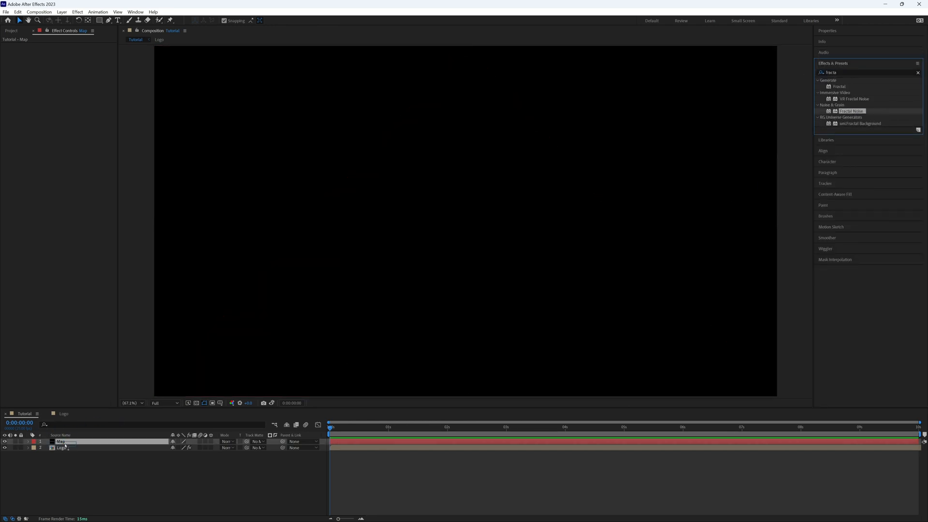
{"action": "double_click", "coordinate": [851, 111]}
{"action": "type", "text": "time"}
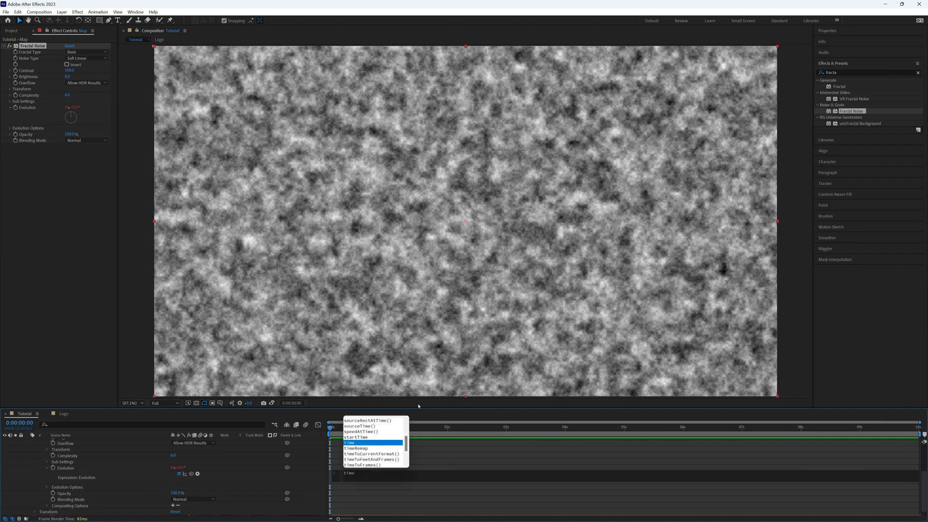
{"action": "left_click", "coordinate": [349, 442]}
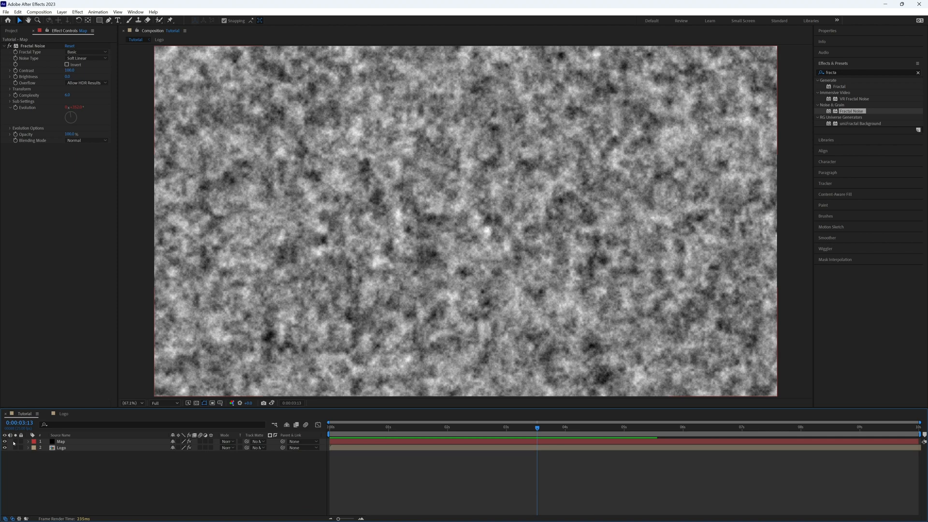
Set CC Hair's Map Layer to 2. Map sampled from Effects & Masks.
{"action": "right_click", "coordinate": [41, 466]}
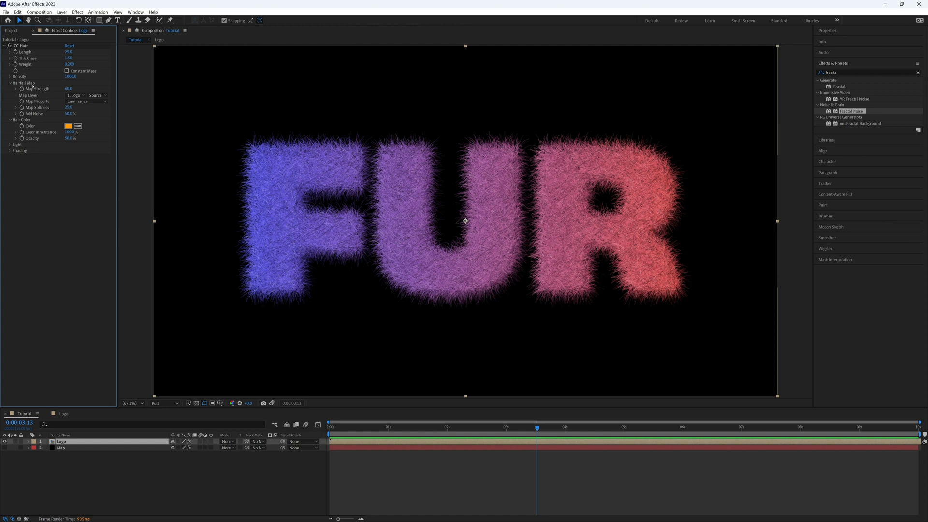
{"action": "left_click", "coordinate": [76, 96]}
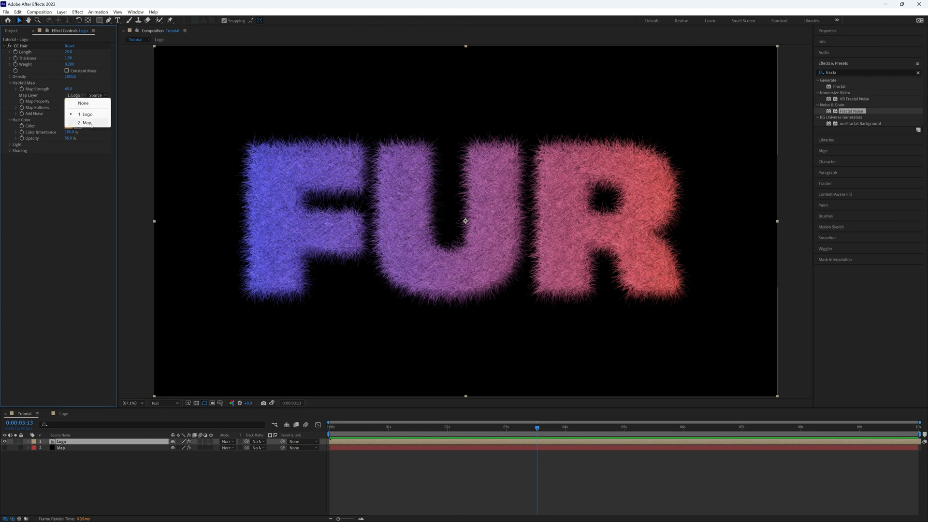
{"action": "left_click", "coordinate": [85, 123]}
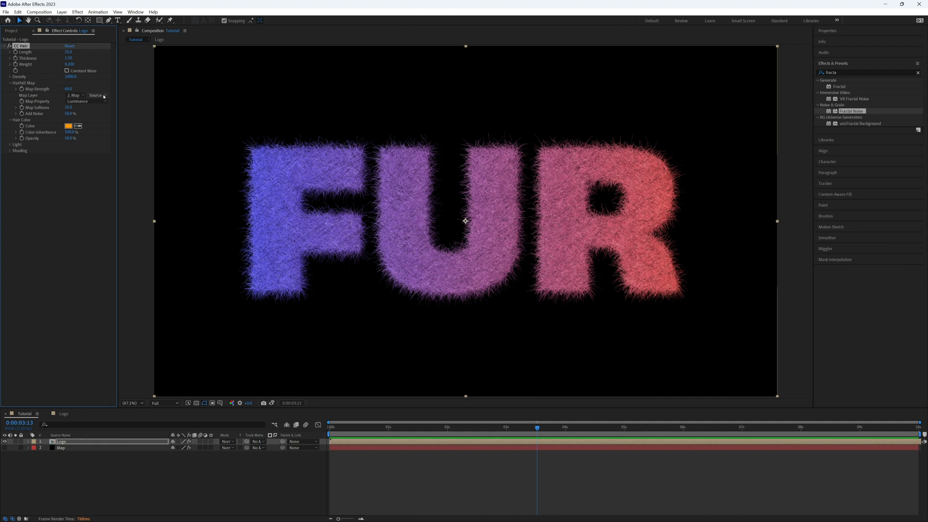
{"action": "left_click", "coordinate": [97, 95]}
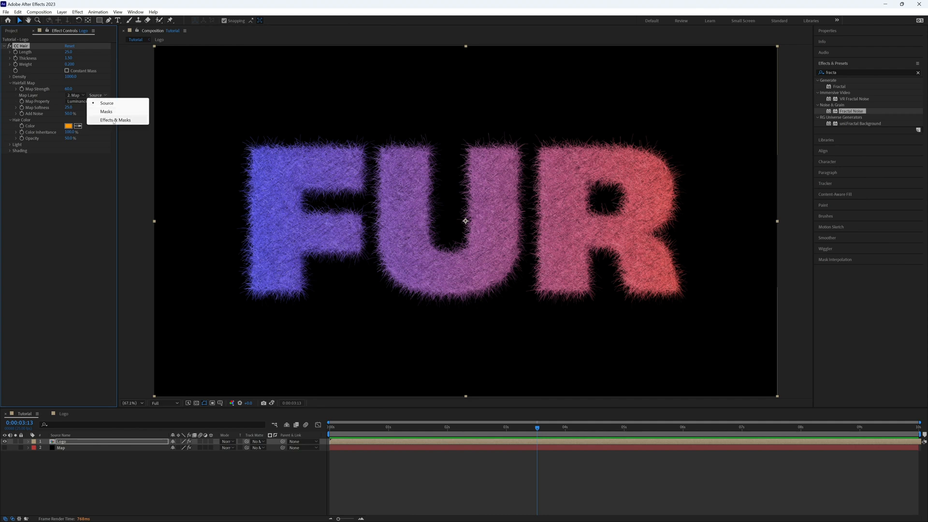
{"action": "left_click", "coordinate": [117, 120]}
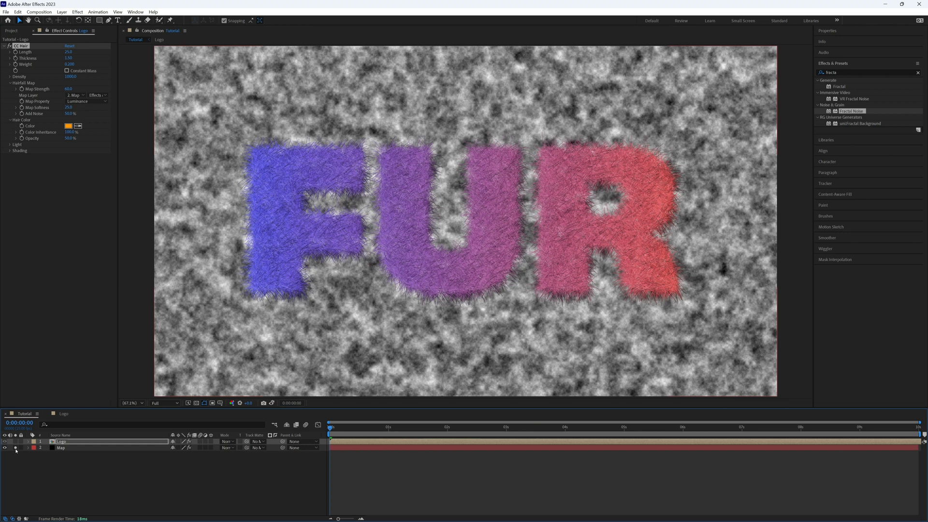
{"action": "left_click", "coordinate": [61, 447]}
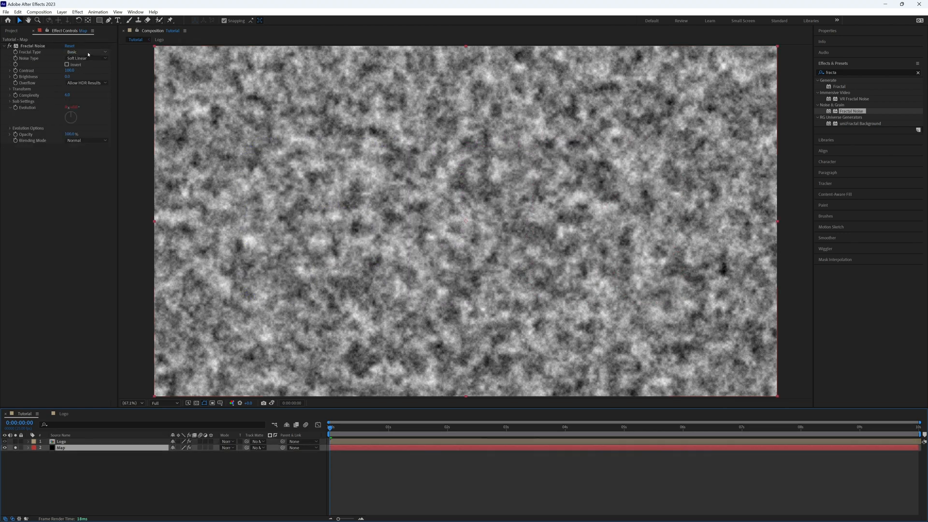
Set Fractal Noise to Dynamic Twist with Scale 300 and Contrast 150.
{"action": "left_click", "coordinate": [86, 52]}
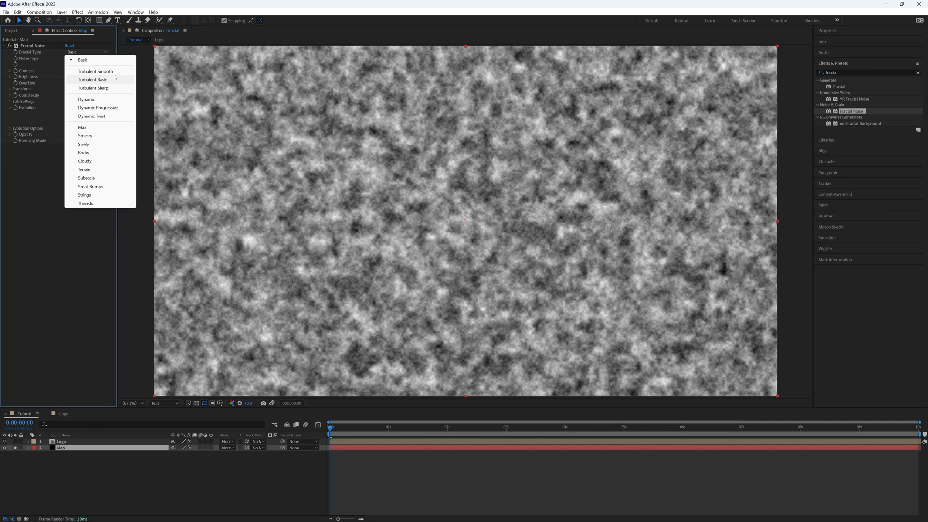
{"action": "left_click", "coordinate": [92, 116]}
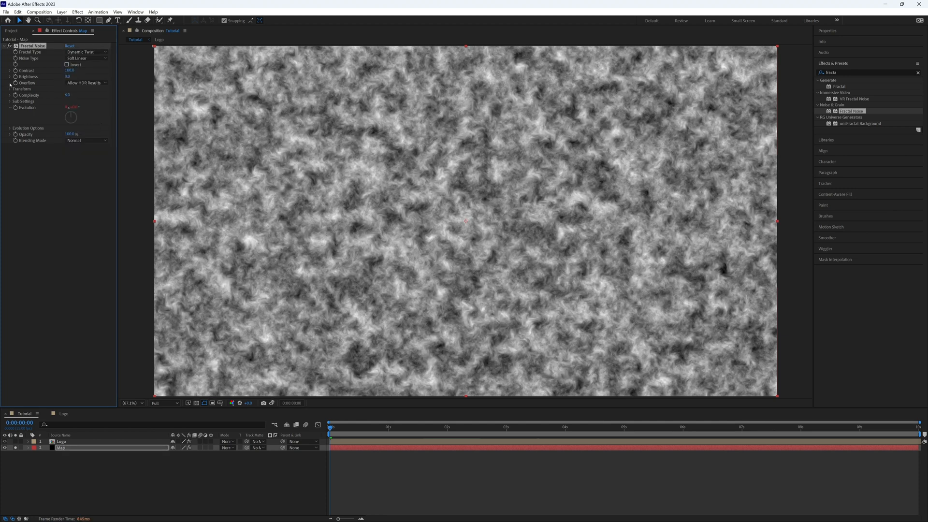
{"action": "left_click", "coordinate": [10, 89]}
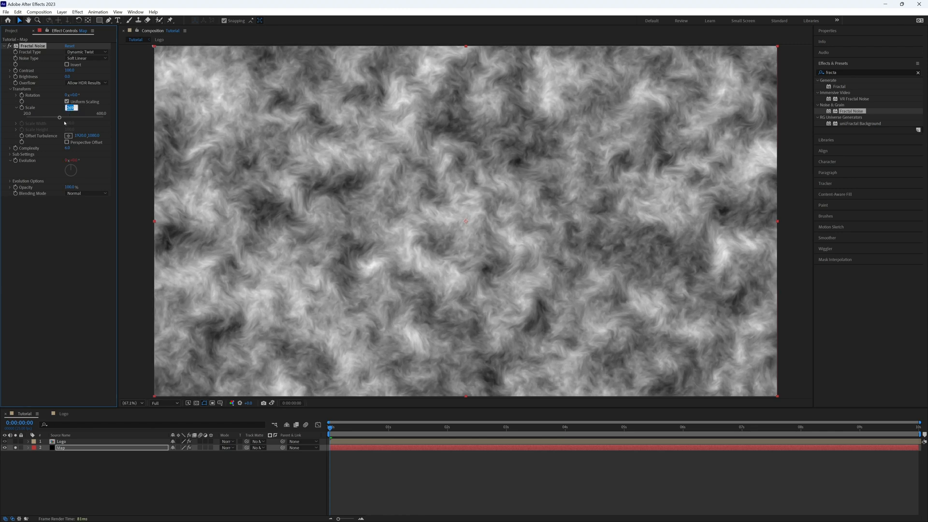
{"action": "type", "text": "300.0"}
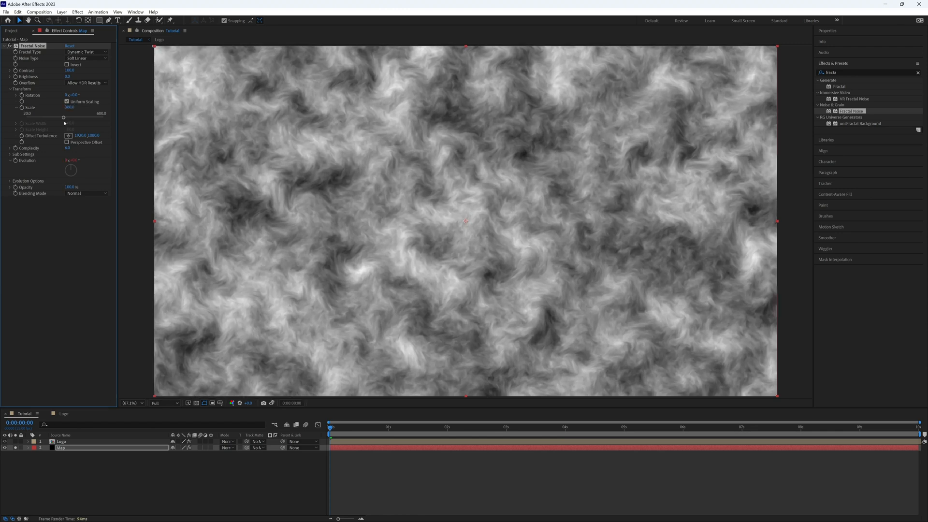
{"action": "left_click", "coordinate": [71, 70]}
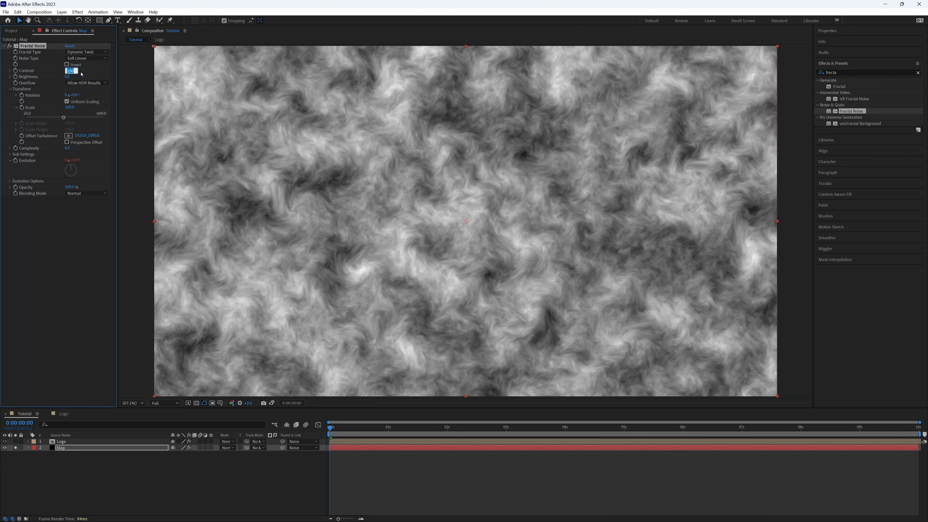
{"action": "type", "text": "150."}
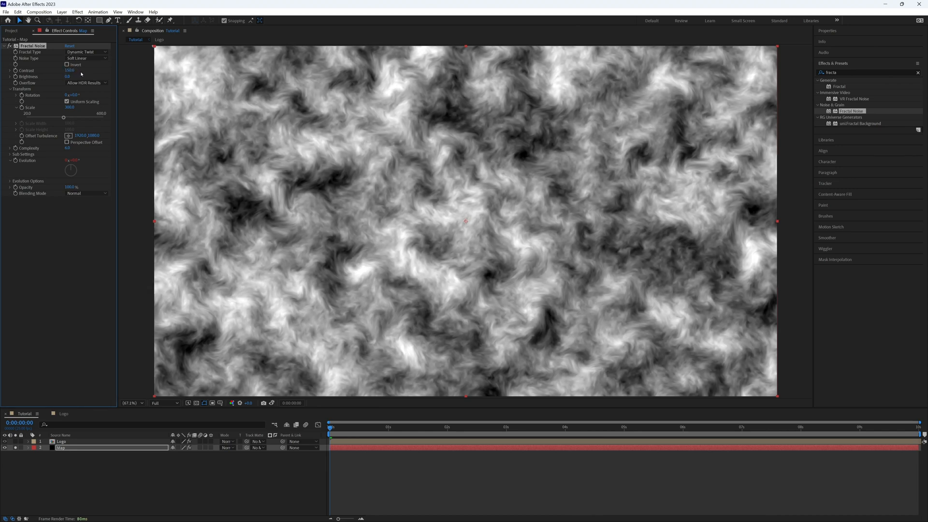
{"action": "left_click", "coordinate": [68, 77]}
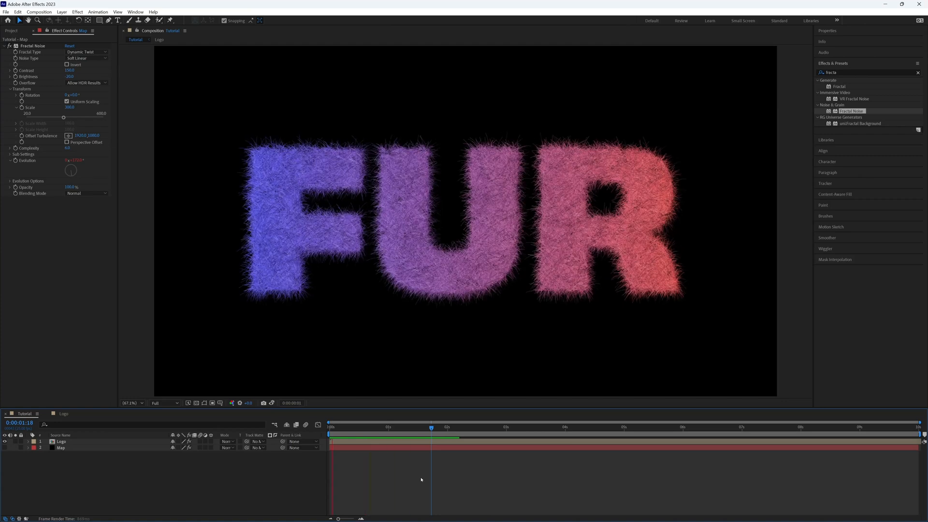
Select the Logo fur layer and set CC Hair Thickness to 2.00.
{"action": "left_click", "coordinate": [449, 426]}
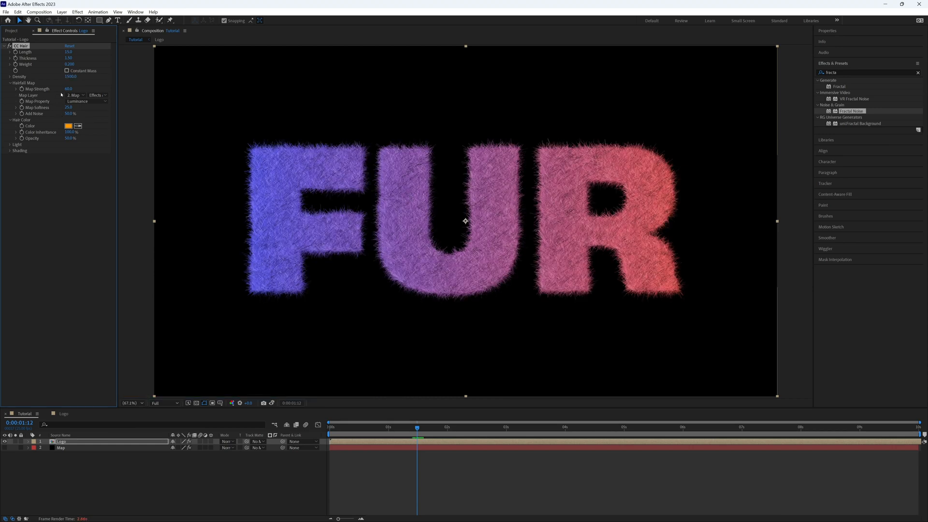
{"action": "left_click", "coordinate": [70, 58]}
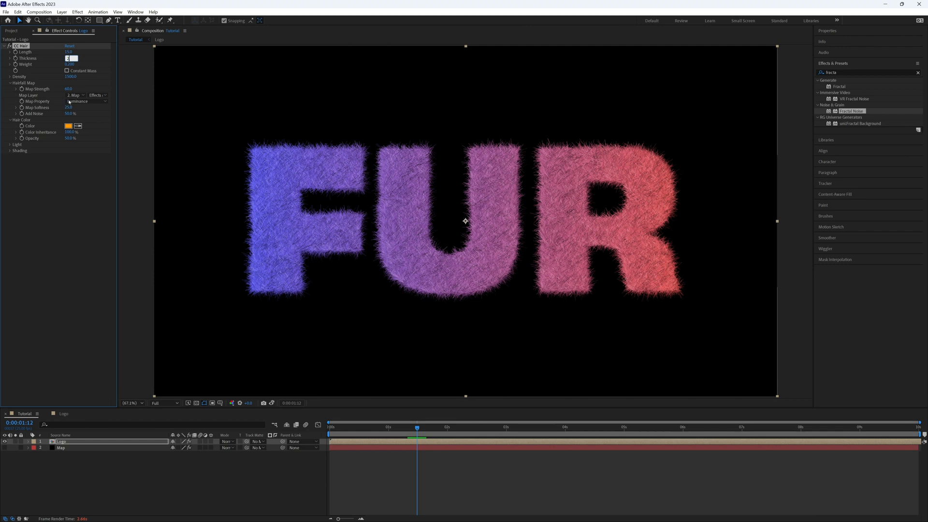
{"action": "type", "text": "2.00"}
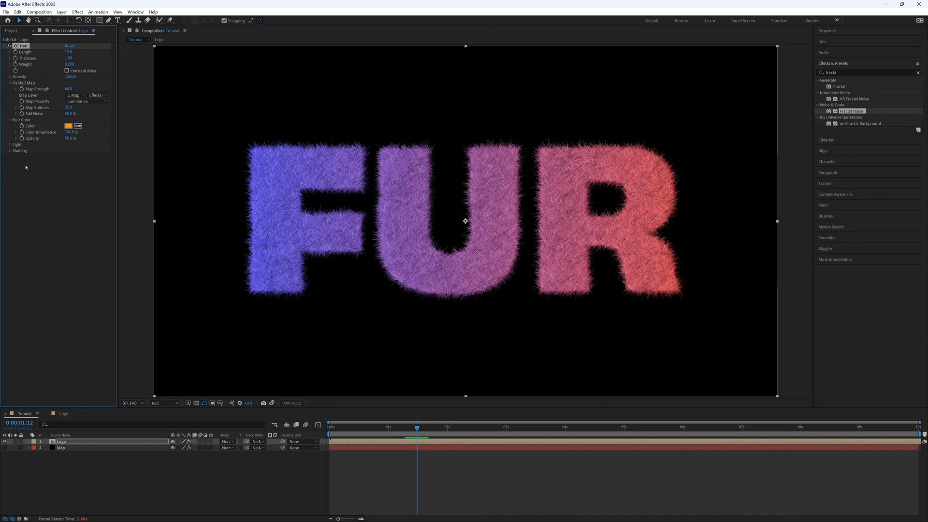
{"action": "mouse_move", "coordinate": [503, 190]}
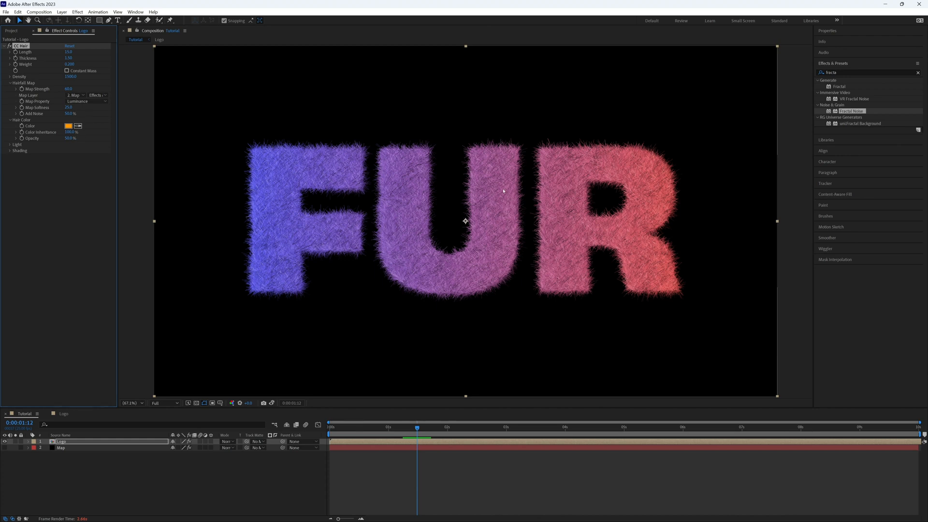
{"action": "mouse_move", "coordinate": [484, 242]}
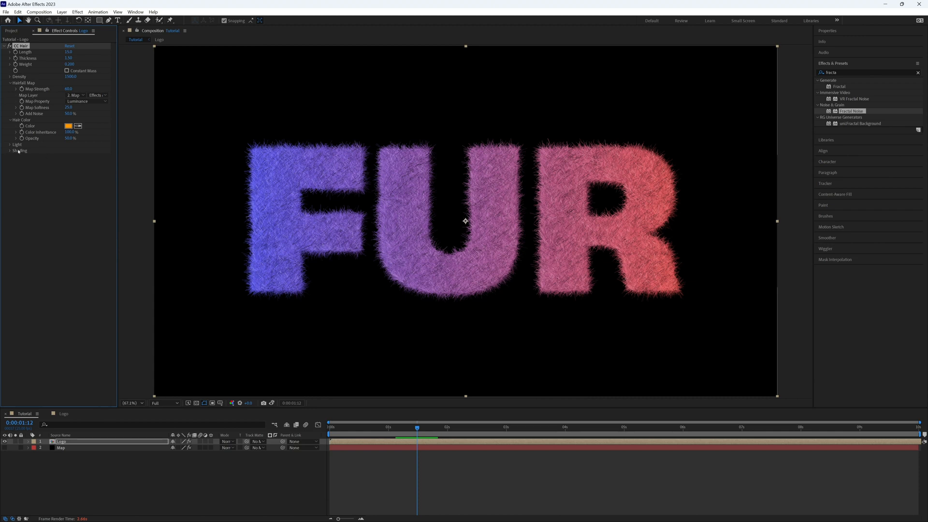
Reveal CC Hair Light and Shading settings, then enter the Logo precomp for a new solid.
{"action": "left_click", "coordinate": [11, 144]}
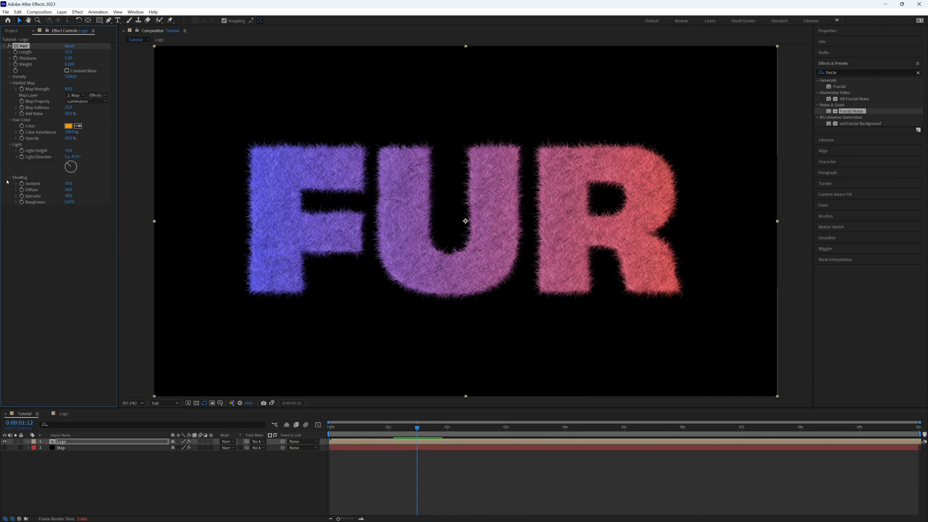
{"action": "left_click_drag", "start_coordinate": [71, 164], "coordinate": [68, 171]}
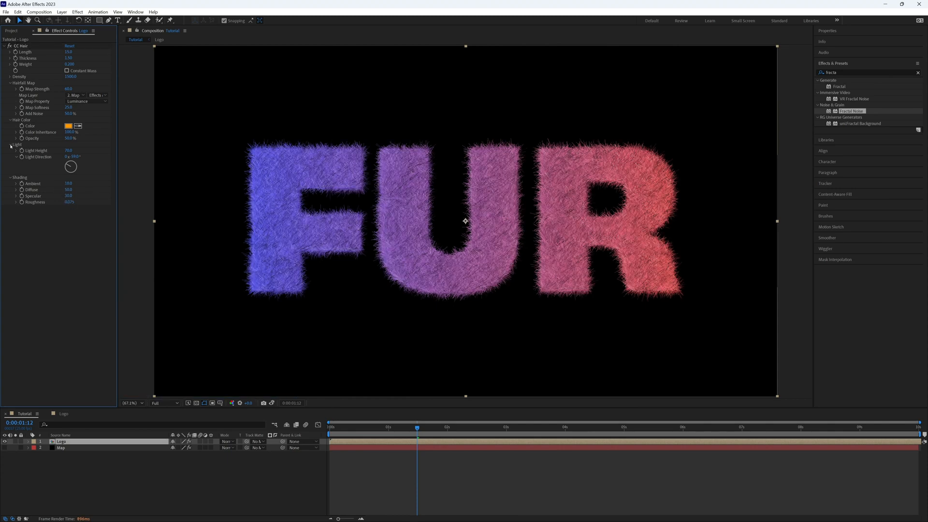
{"action": "left_click", "coordinate": [9, 144]}
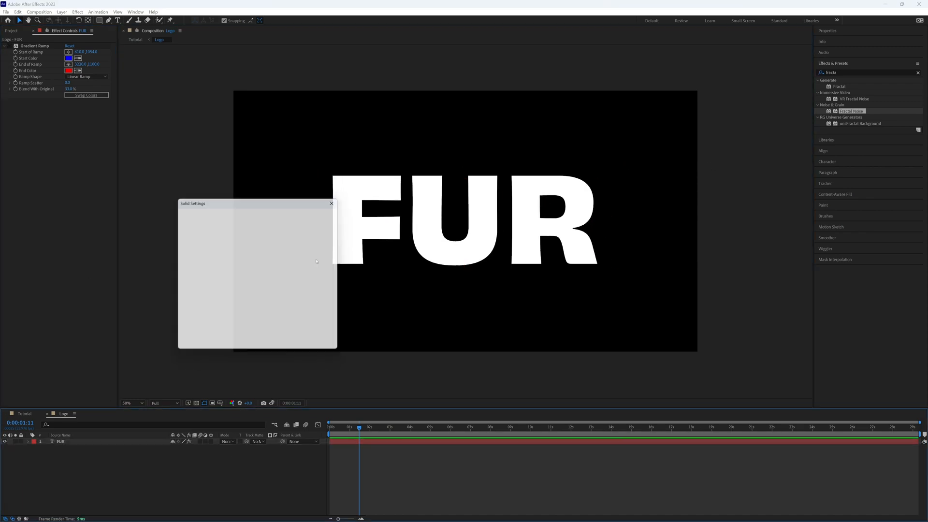
Pick a green colour for the new solid, giving white fur FUR over green grass.
{"action": "left_click", "coordinate": [254, 324]}
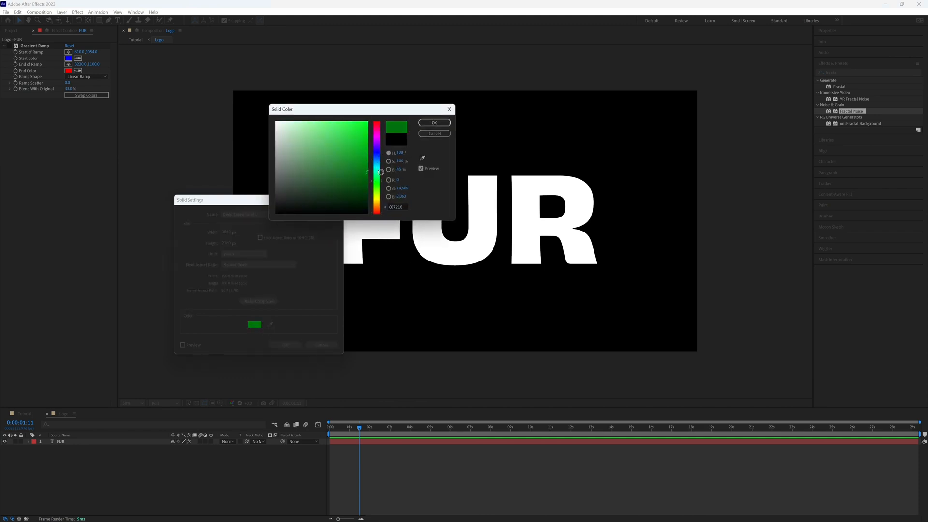
{"action": "left_click", "coordinate": [433, 123]}
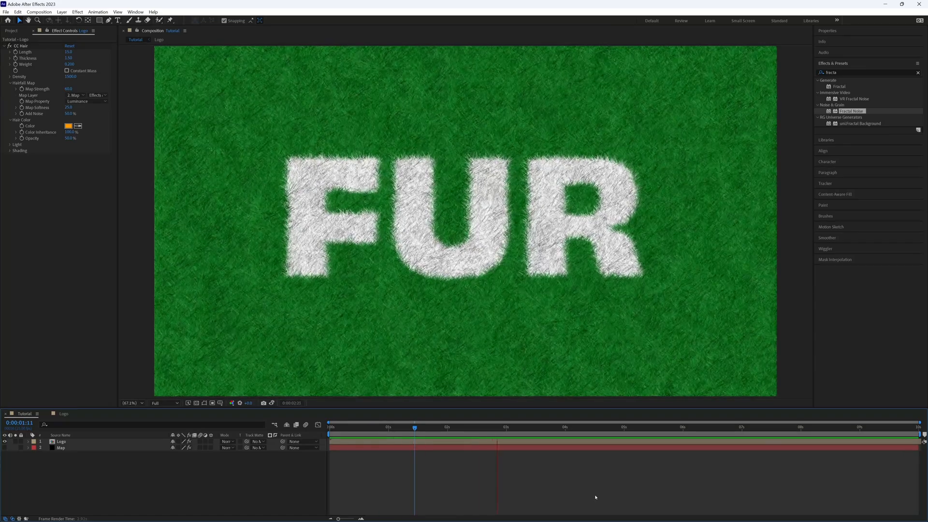
{"action": "left_click", "coordinate": [616, 426]}
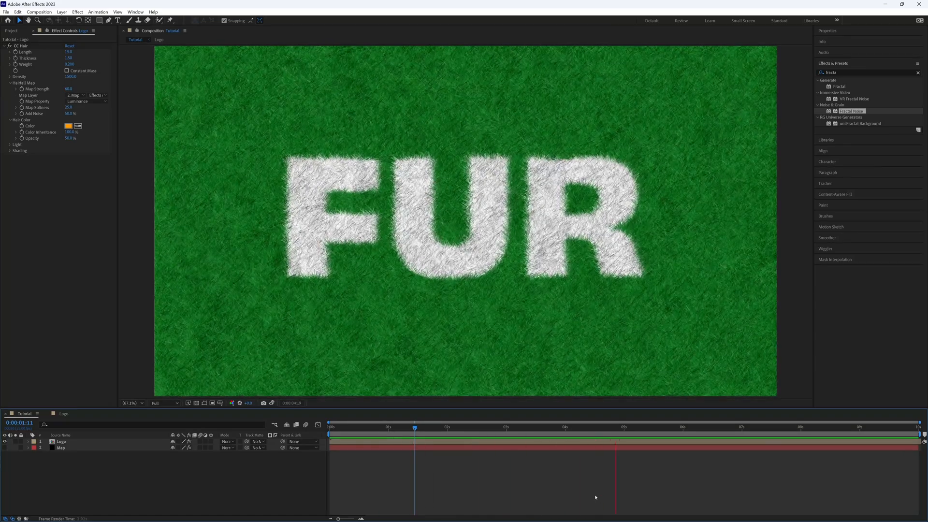